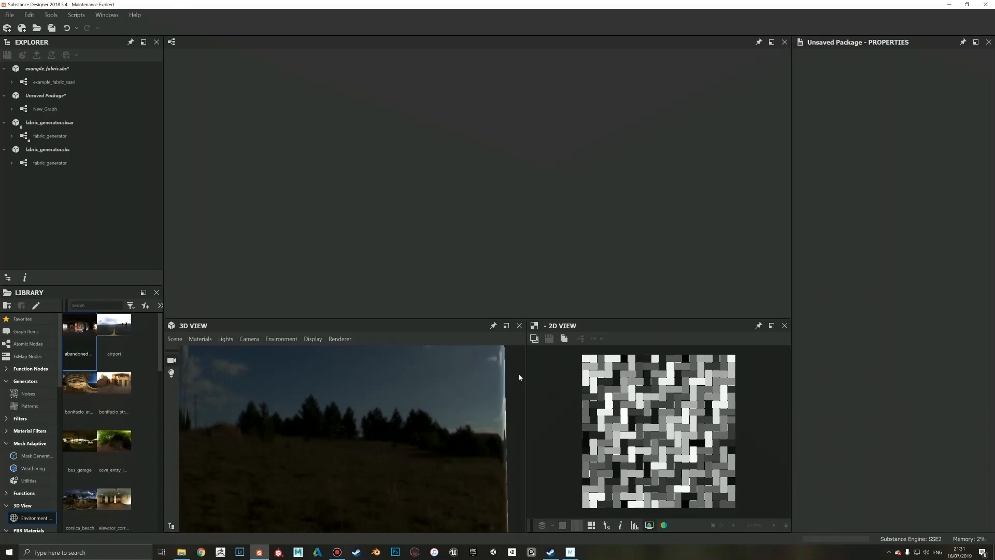
{"action": "mouse_move", "coordinate": [571, 365]}
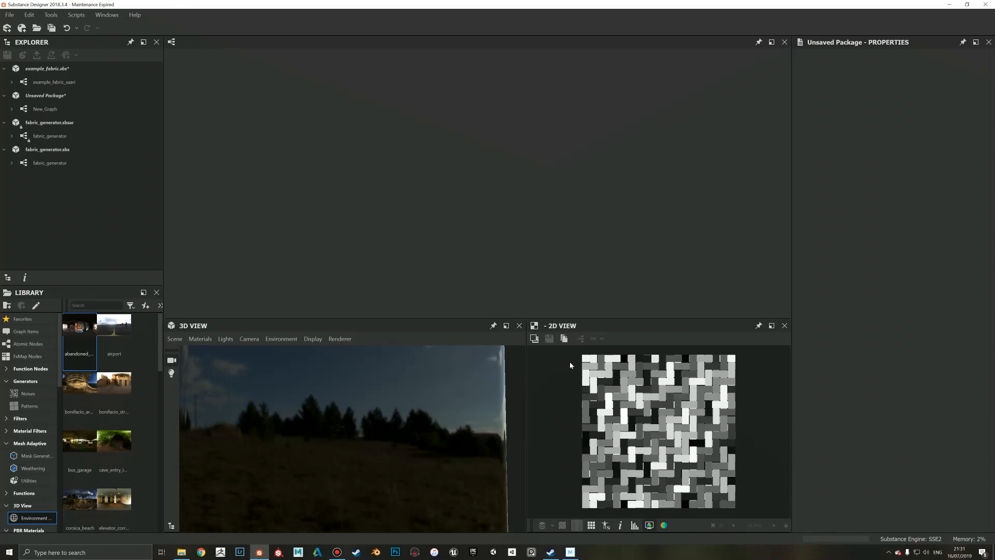
{"action": "mouse_move", "coordinate": [504, 357]}
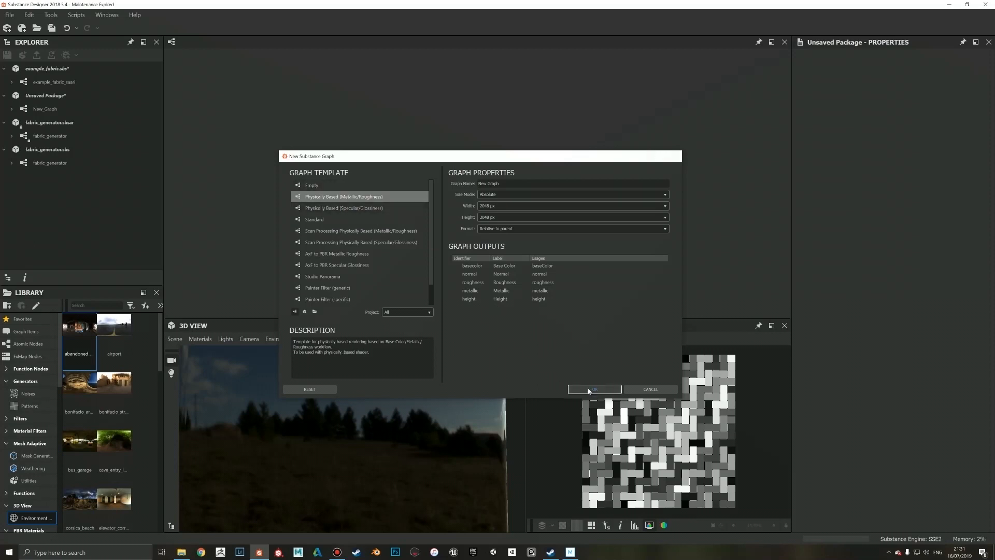
Step: Confirm the new Physically Based (Metallic/Roughness) graph for the Fabric Generator
{"action": "left_click", "coordinate": [593, 389]}
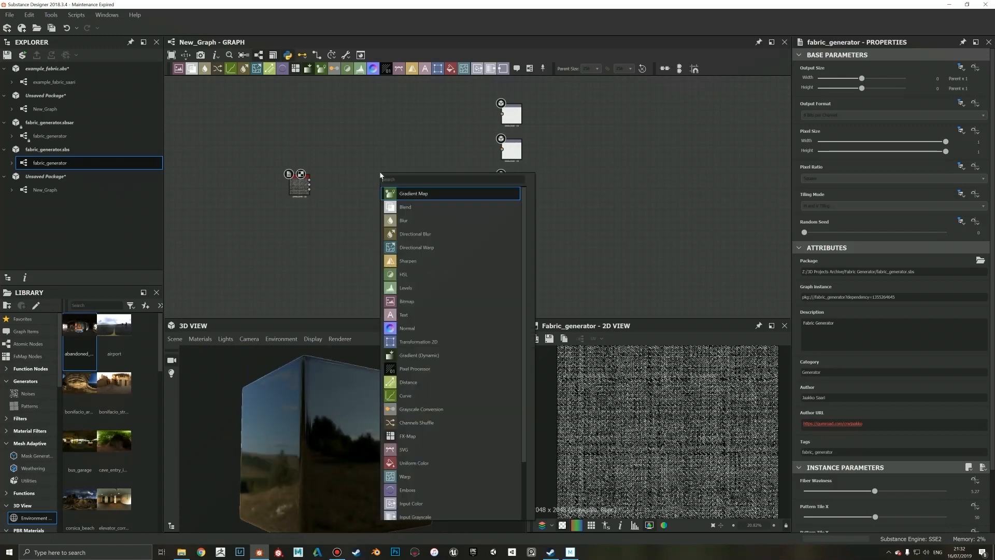
Step: Add a beige Uniform Color node and wire a light grey one to Roughness
{"action": "left_click", "coordinate": [413, 462]}
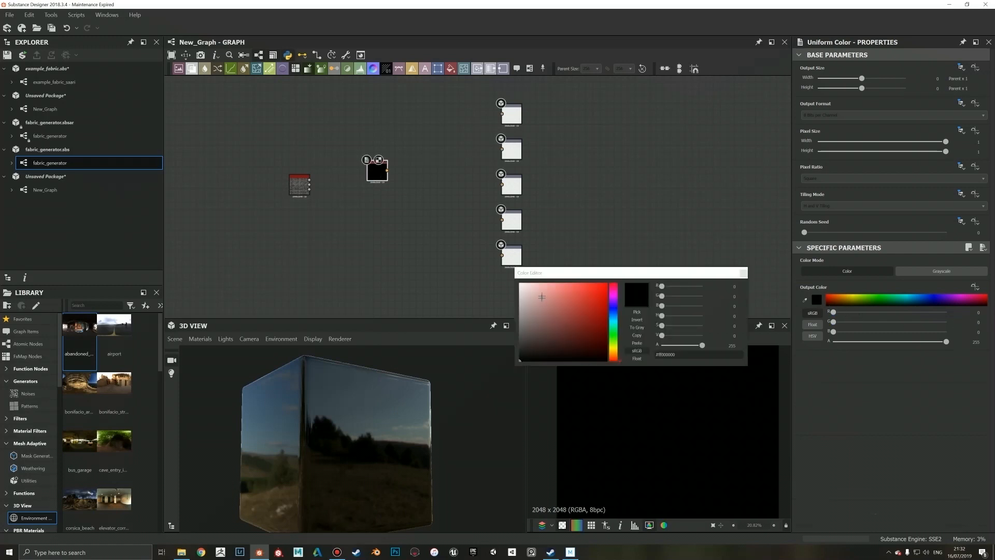
{"action": "left_click", "coordinate": [542, 297]}
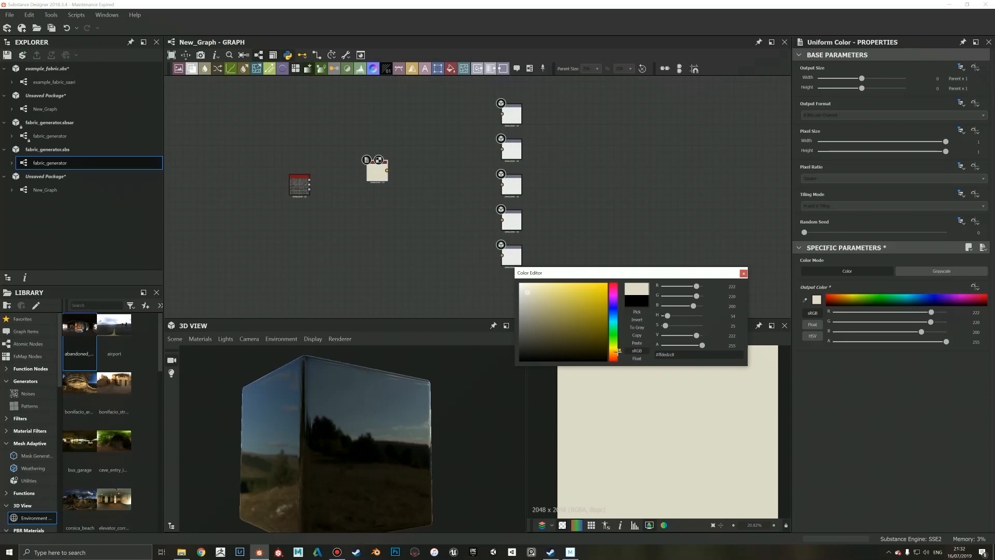
{"action": "left_click", "coordinate": [743, 273]}
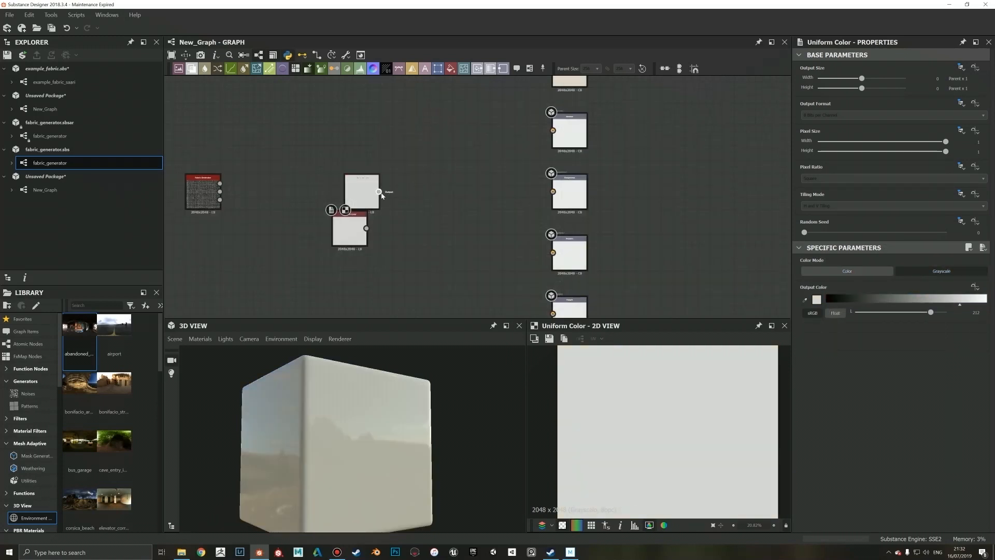
{"action": "left_click_drag", "start_coordinate": [379, 192], "coordinate": [552, 191]}
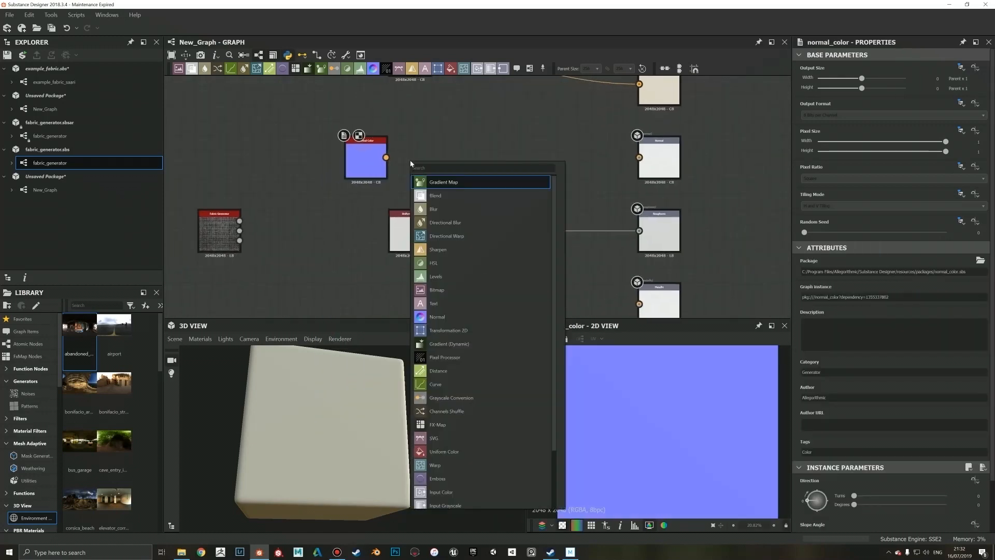
Step: Add a Height Normal Blender node from a 'Height' node search
{"action": "type", "text": "Height"}
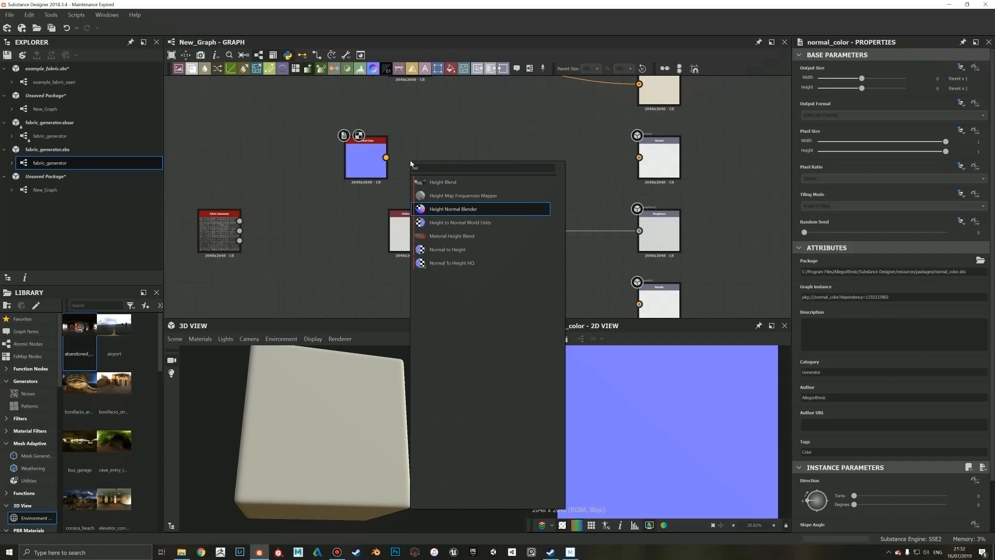
{"action": "left_click", "coordinate": [453, 209]}
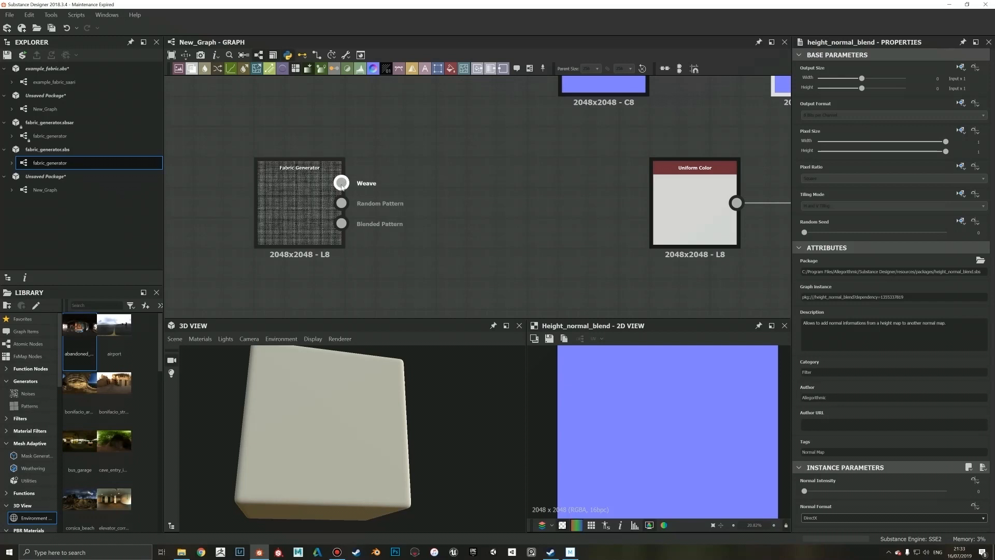
{"action": "mouse_move", "coordinate": [341, 203]}
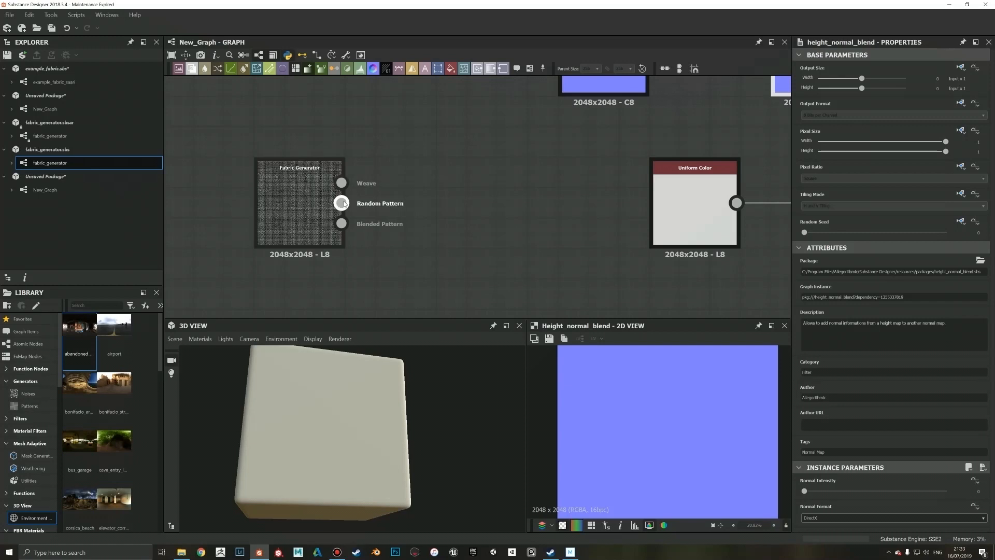
Step: Zoom in on the Fabric Generator's Weave, Random Pattern and Blended Pattern outputs
{"action": "scroll", "scroll_direction": "down", "scroll_amount": 3}
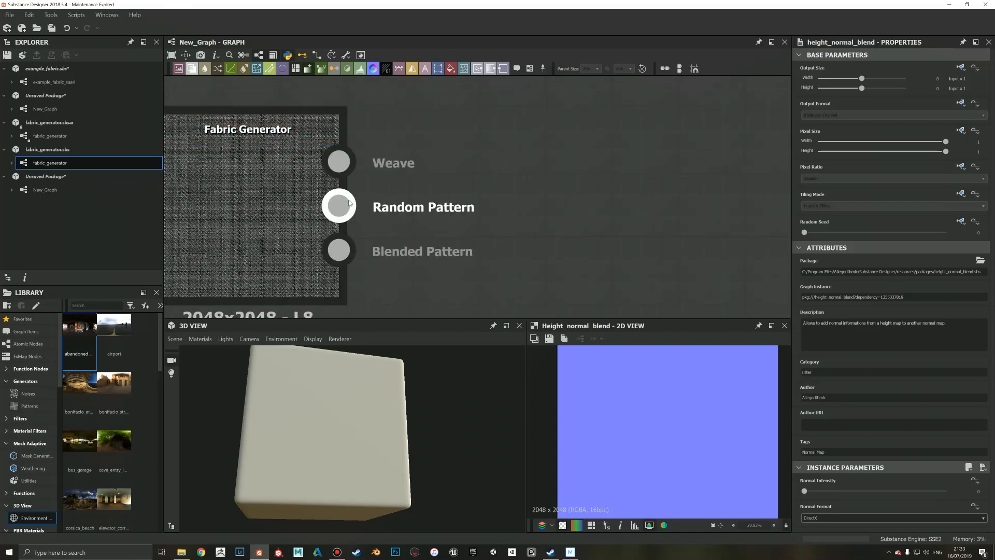
{"action": "mouse_move", "coordinate": [284, 185]}
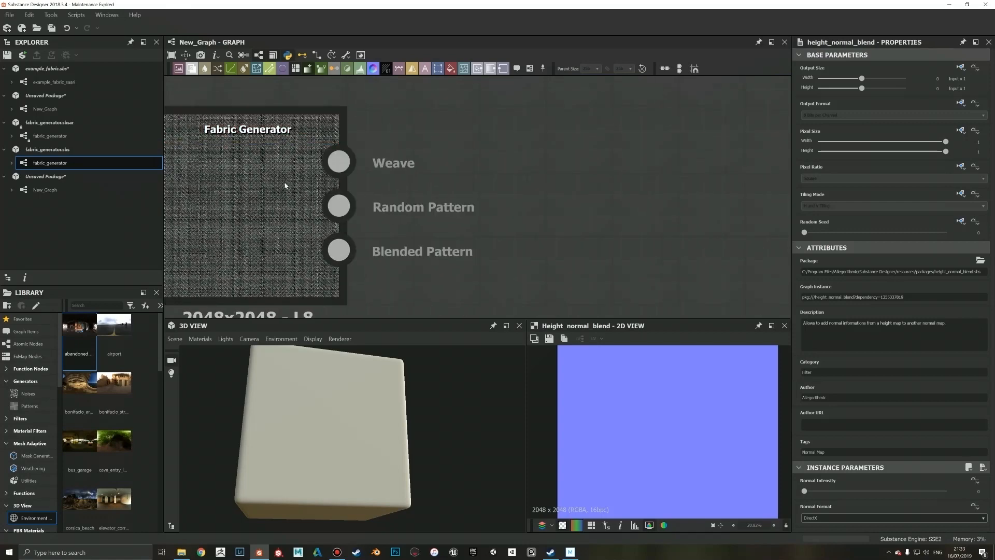
{"action": "mouse_move", "coordinate": [291, 202]}
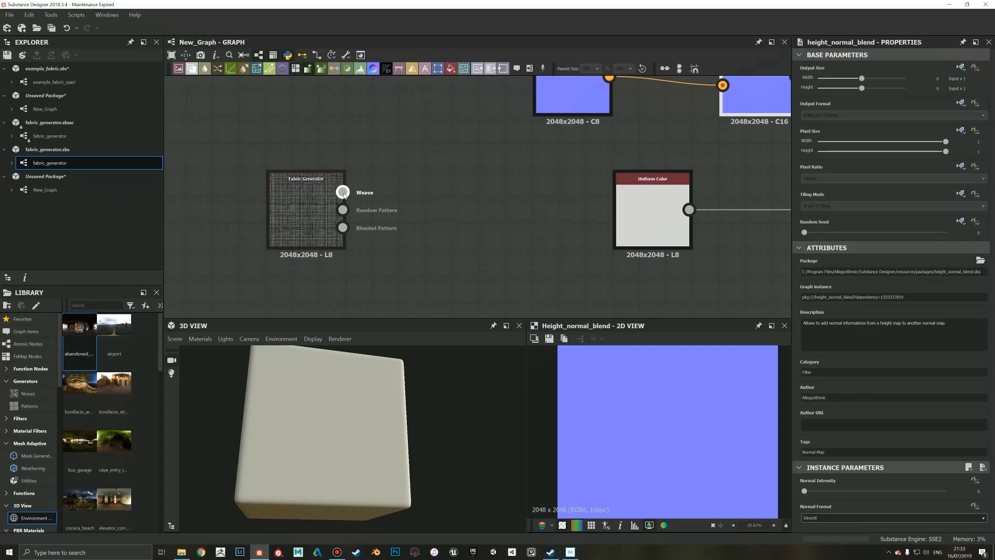
{"action": "mouse_move", "coordinate": [325, 232]}
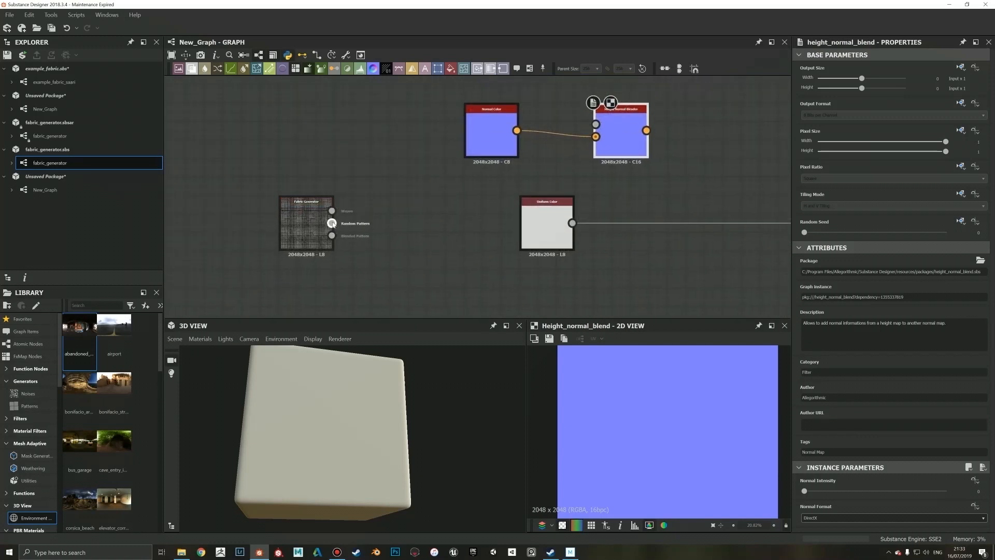
Step: Feed the fabric pattern into the blender's height input and lower its Normal Intensity
{"action": "left_click_drag", "start_coordinate": [332, 211], "coordinate": [410, 194]}
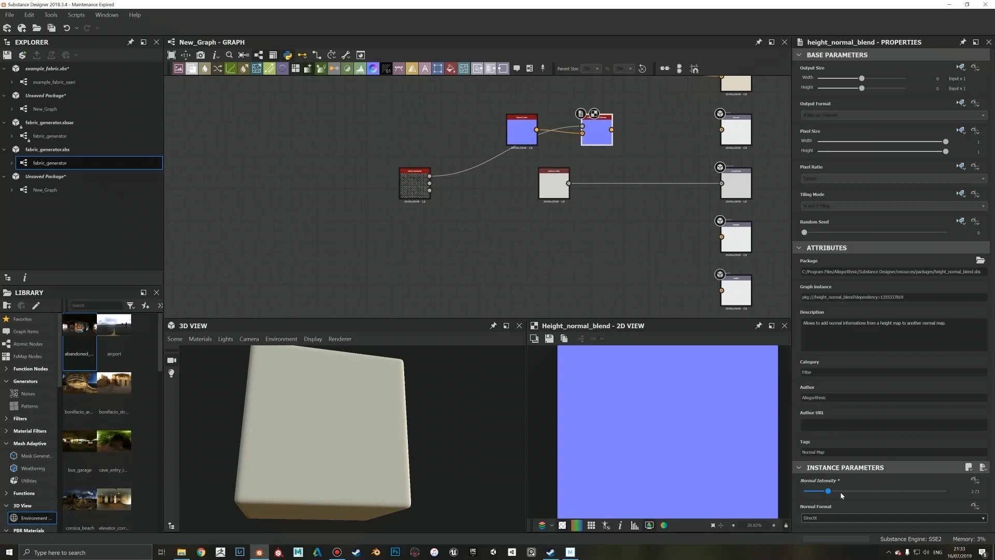
{"action": "left_click_drag", "start_coordinate": [827, 491], "coordinate": [815, 491]}
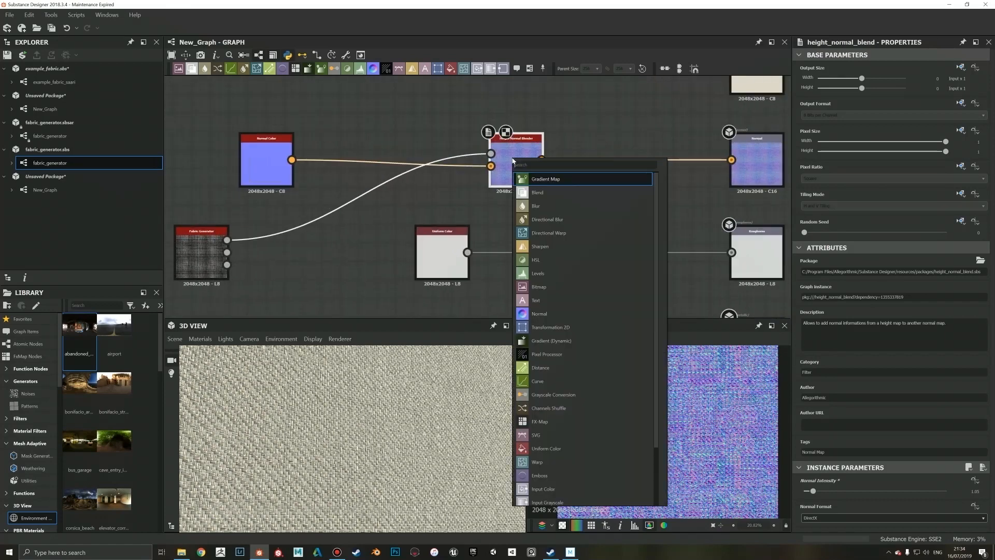
Step: Add a second Height Normal Blender and raise its Normal Intensity to about 4
{"action": "type", "text": "height"}
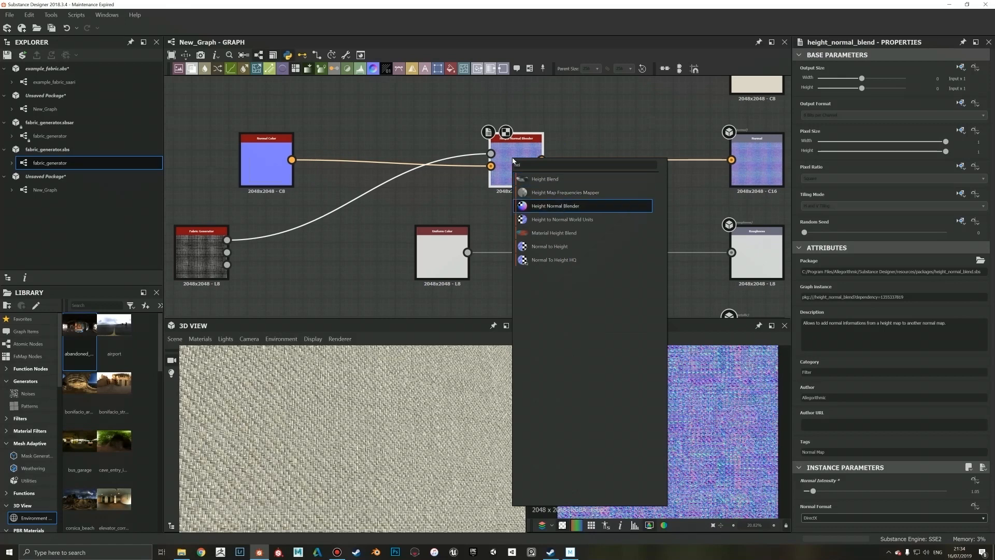
{"action": "left_click", "coordinate": [554, 206]}
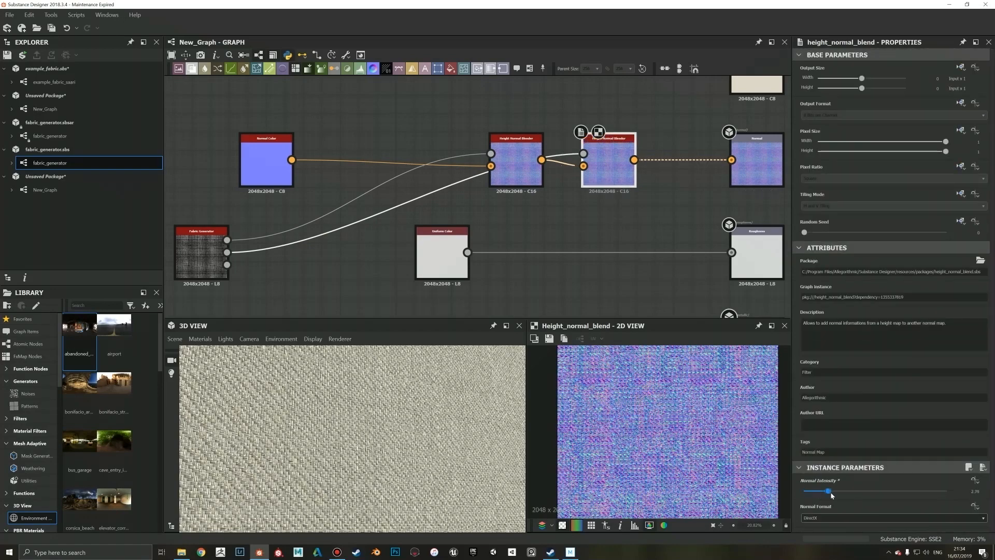
{"action": "left_click_drag", "start_coordinate": [831, 491], "coordinate": [839, 491]}
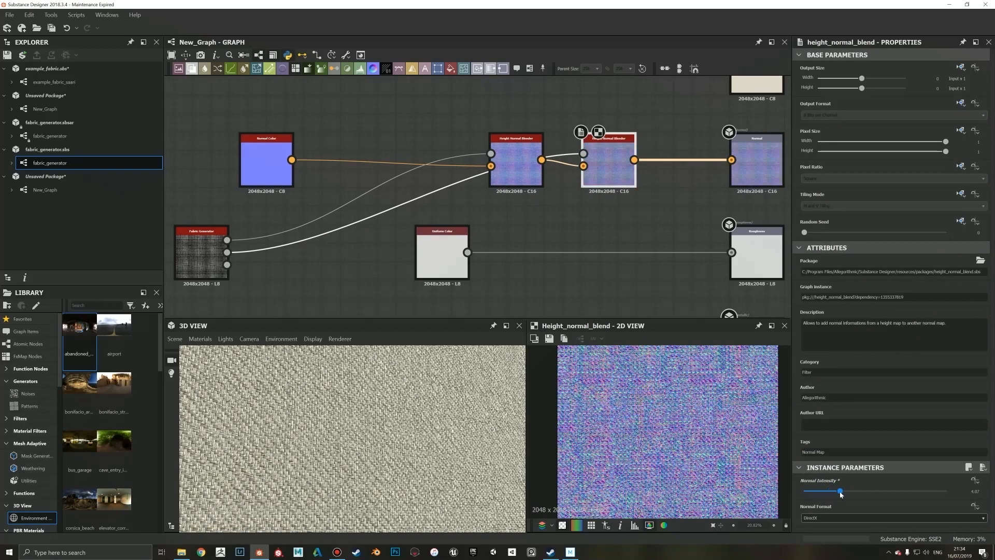
{"action": "left_click_drag", "start_coordinate": [857, 490], "coordinate": [840, 490]}
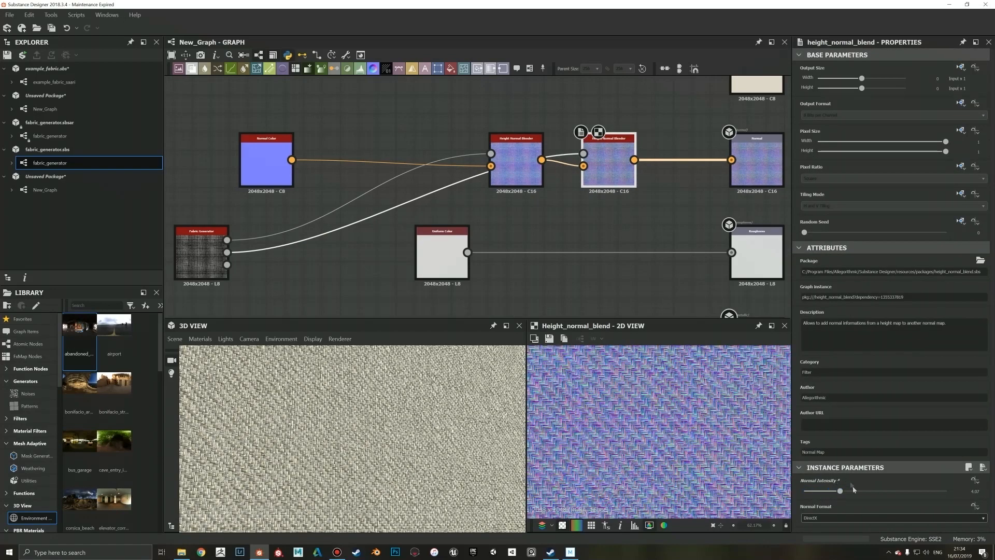
{"action": "left_click_drag", "start_coordinate": [839, 490], "coordinate": [881, 490]}
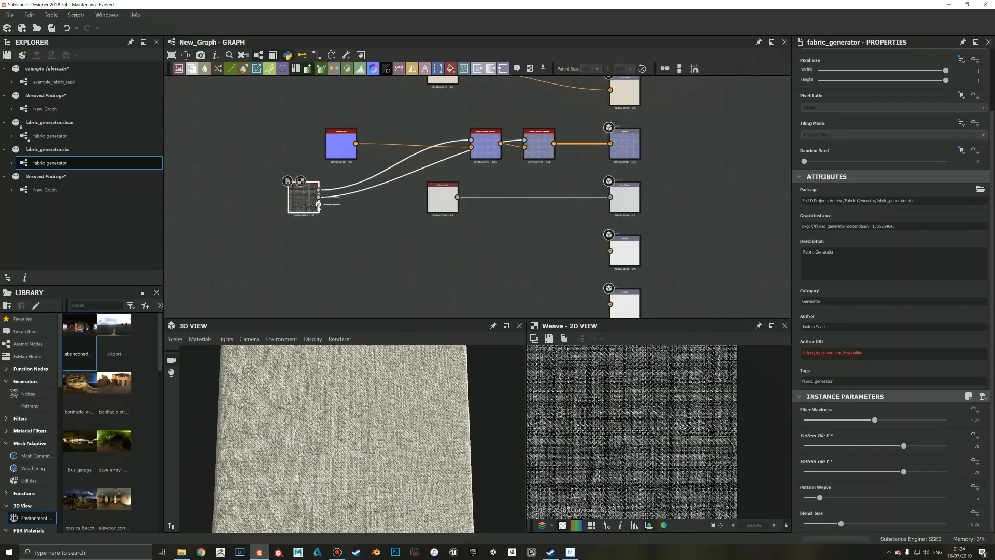
{"action": "mouse_move", "coordinate": [305, 197]}
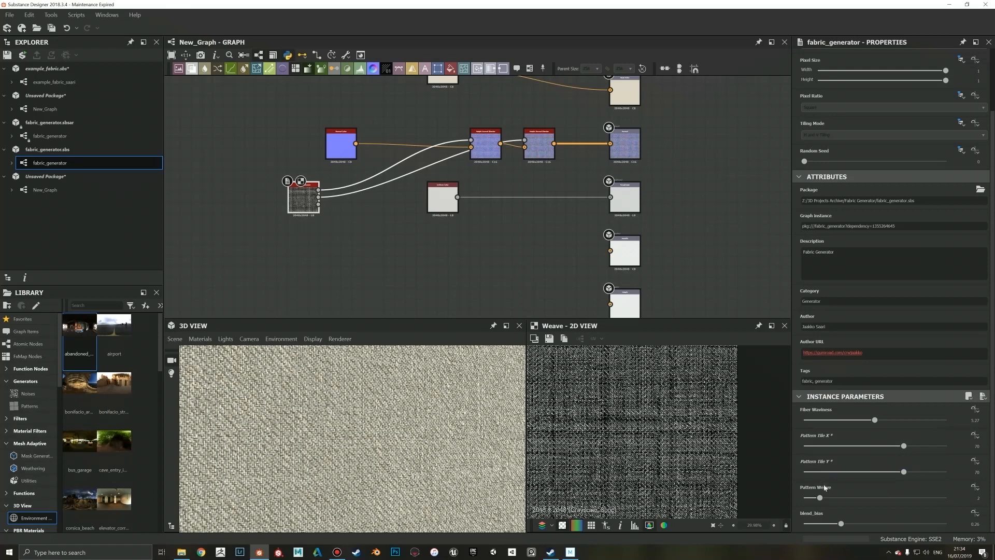
{"action": "mouse_move", "coordinate": [786, 456]}
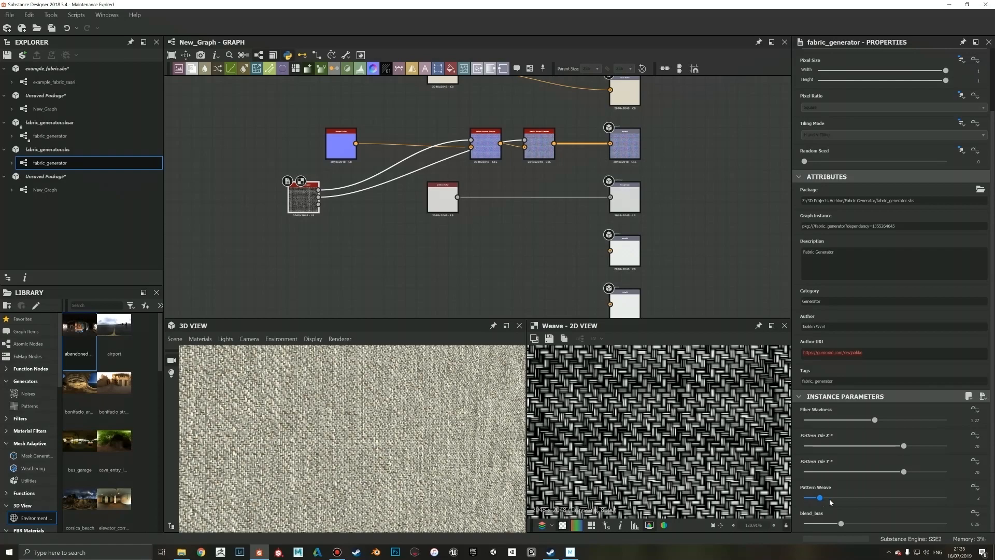
Step: Set the Fabric Generator's Pattern Weave to 4 for a bold herringbone weave
{"action": "left_click_drag", "start_coordinate": [819, 497], "coordinate": [834, 497]}
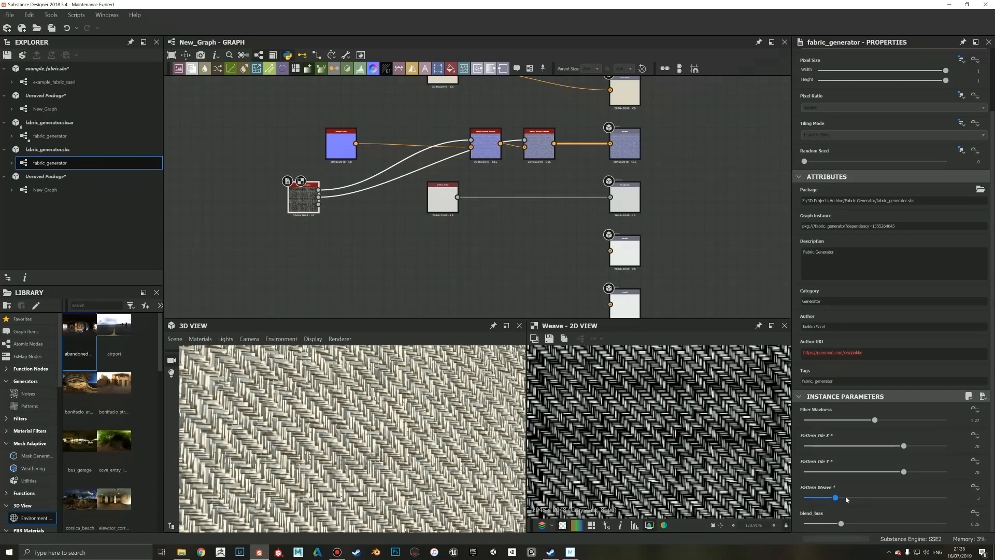
{"action": "left_click_drag", "start_coordinate": [834, 498], "coordinate": [851, 498]}
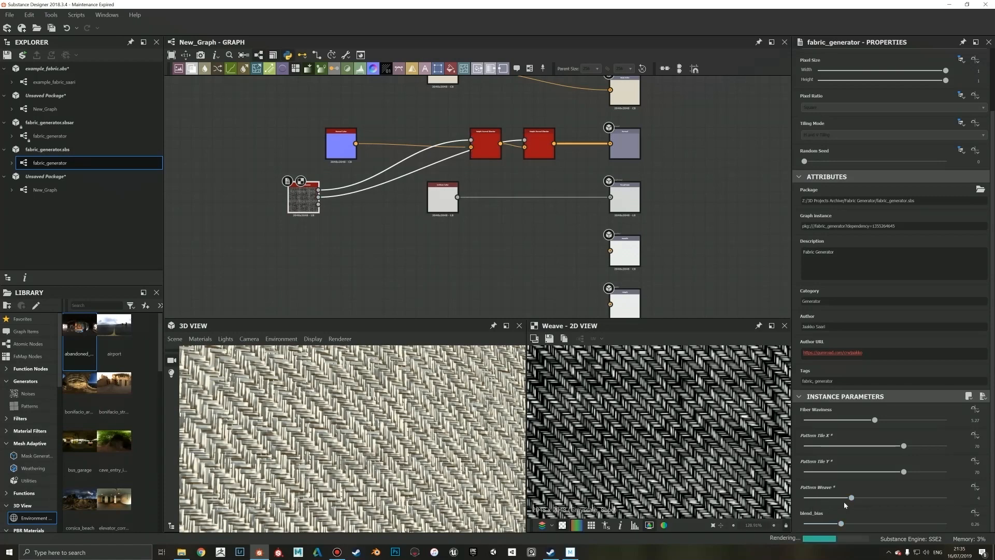
{"action": "left_click_drag", "start_coordinate": [851, 497], "coordinate": [820, 498]}
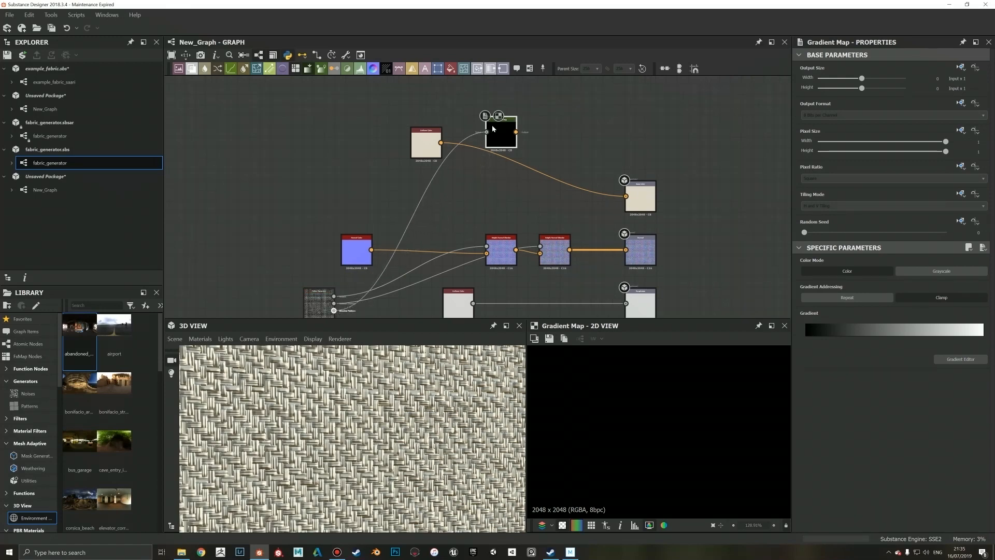
Step: Recolour the Gradient Map keys from black toward a tan beige
{"action": "left_click", "coordinate": [960, 359]}
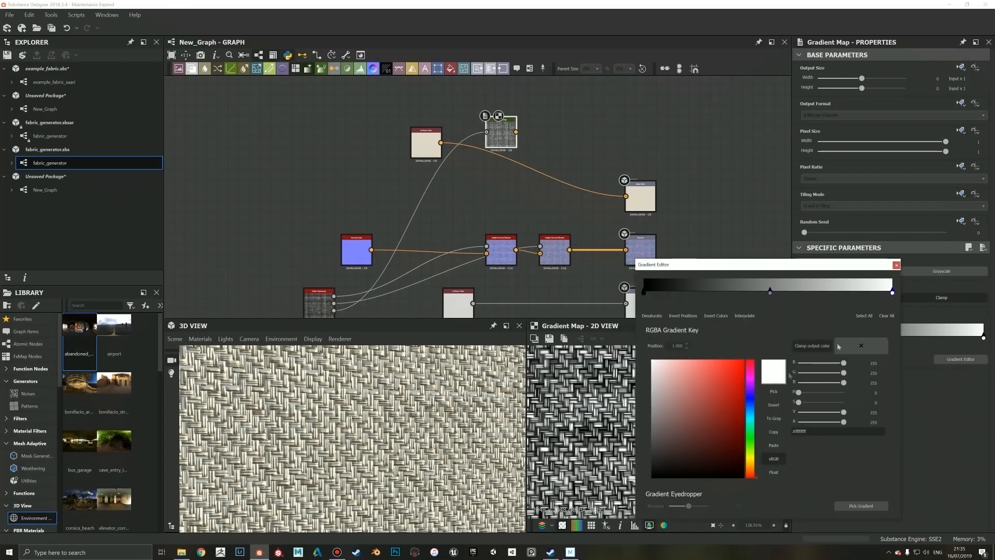
{"action": "left_click", "coordinate": [732, 450]}
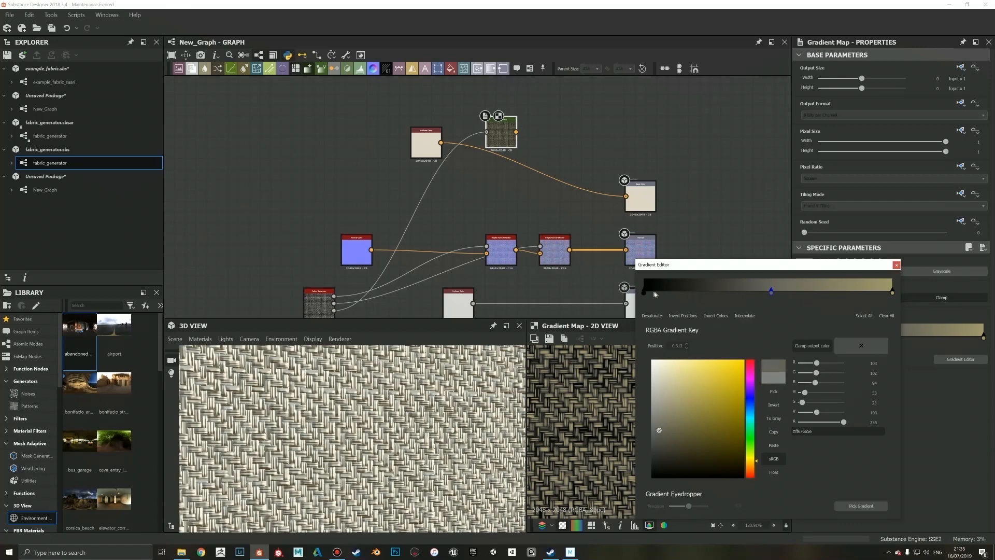
{"action": "left_click", "coordinate": [695, 462]}
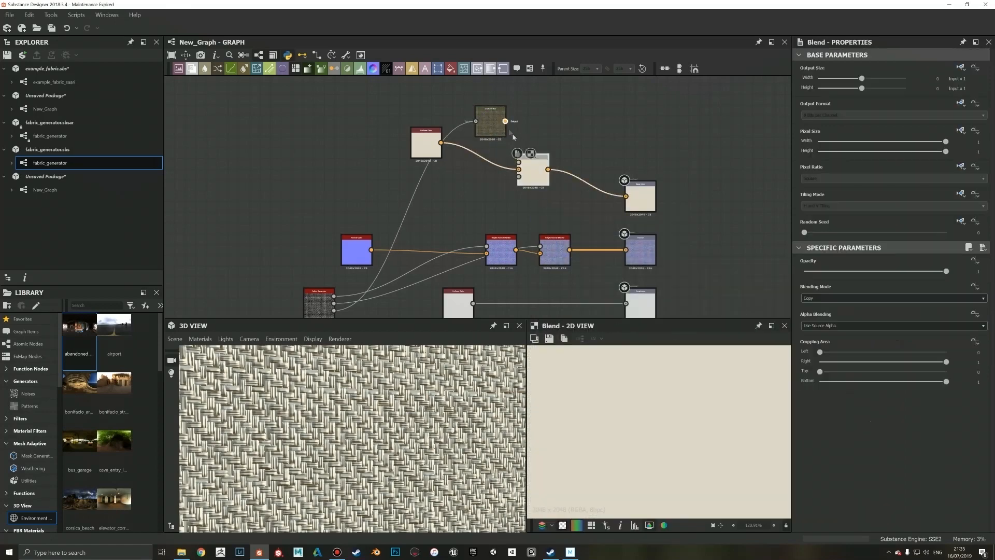
Step: Blend the Gradient Map weave into base colour at 0.35 opacity
{"action": "left_click_drag", "start_coordinate": [946, 271], "coordinate": [853, 271]}
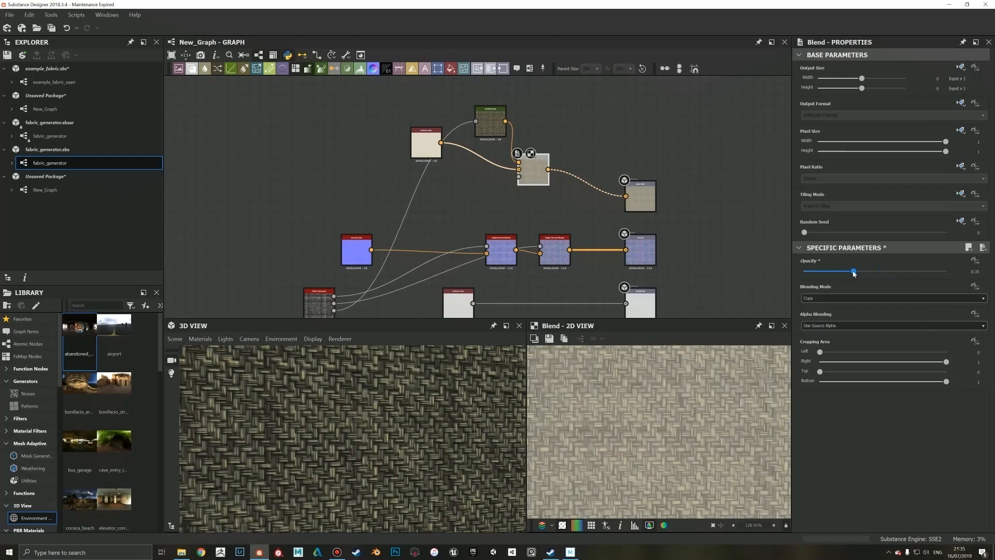
{"action": "left_click_drag", "start_coordinate": [853, 271], "coordinate": [833, 271]}
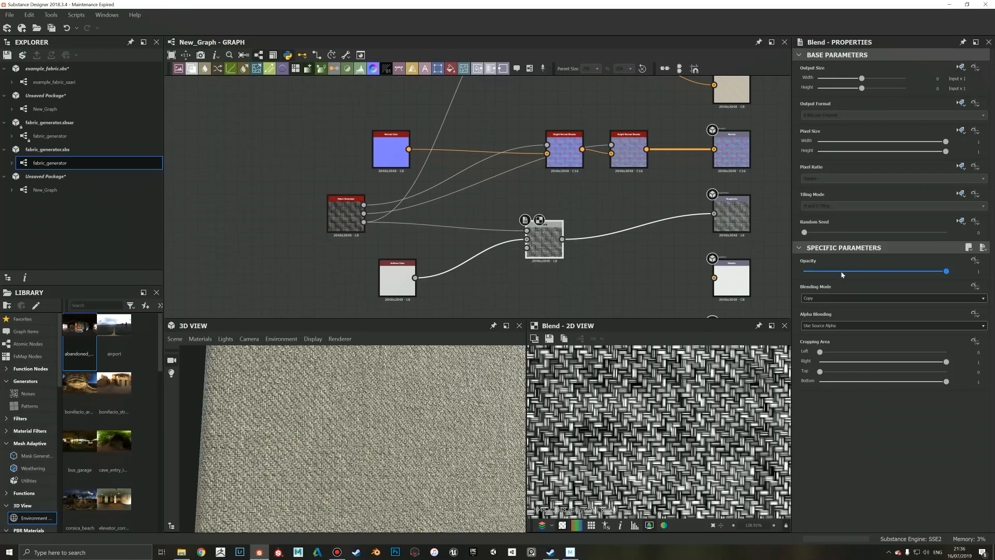
Step: Set the roughness Blend to Subtract mode with Opacity around 0.44
{"action": "left_click_drag", "start_coordinate": [945, 271], "coordinate": [835, 271]}
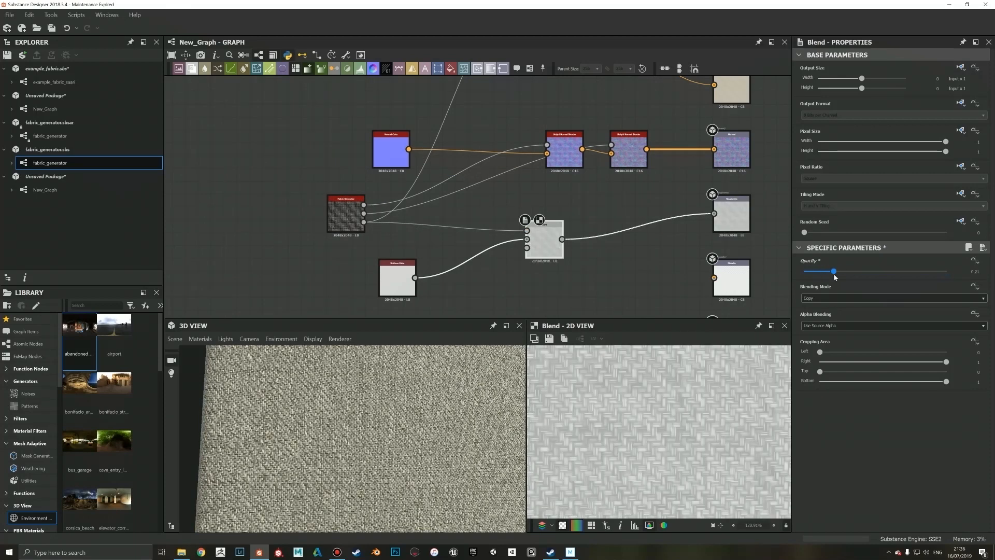
{"action": "left_click_drag", "start_coordinate": [834, 271], "coordinate": [843, 272]}
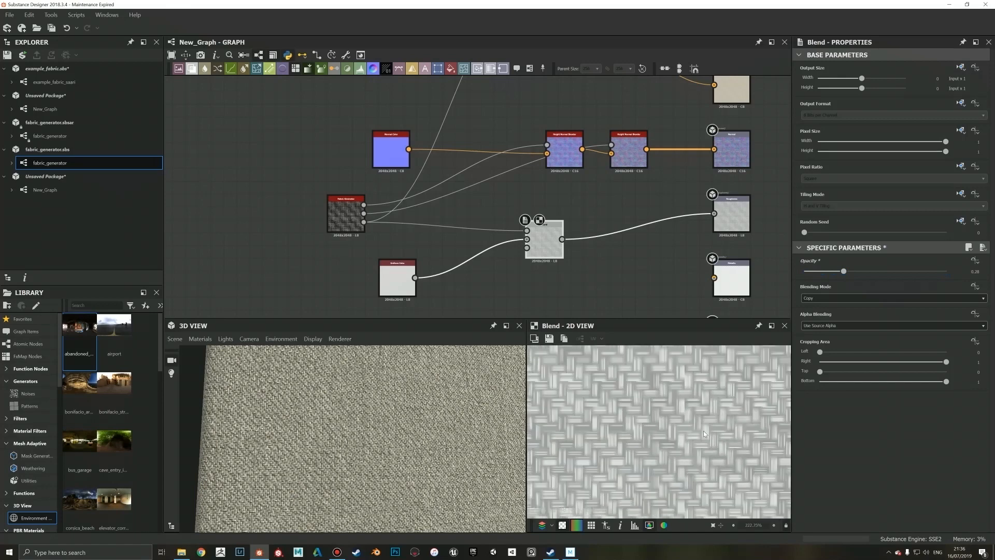
{"action": "scroll", "scroll_direction": "down", "scroll_amount": 3}
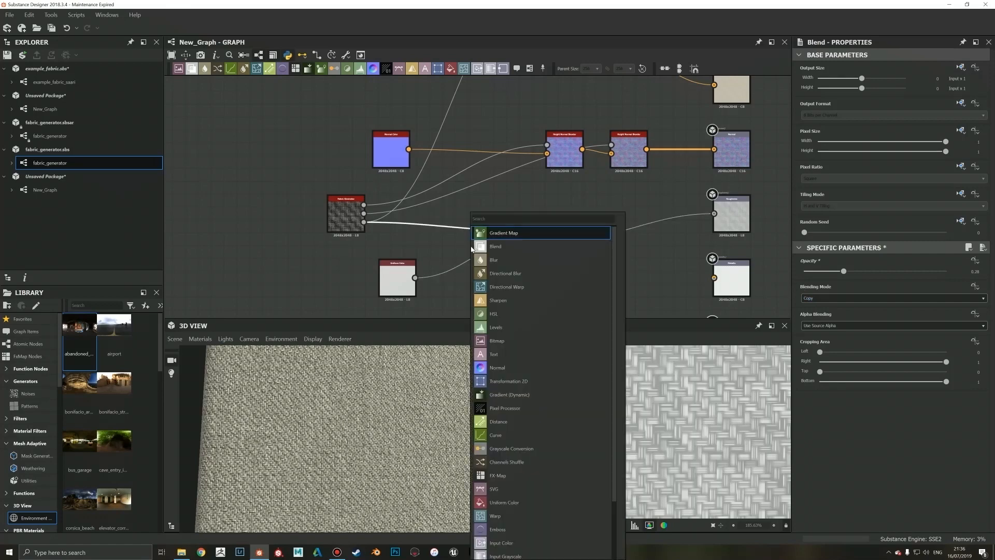
{"action": "left_click", "coordinate": [495, 246]}
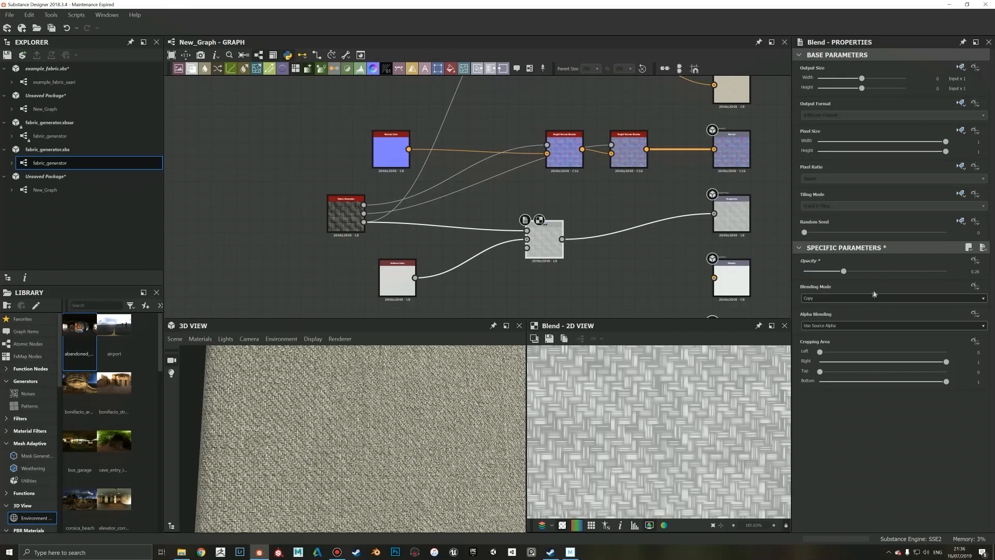
{"action": "left_click", "coordinate": [892, 297]}
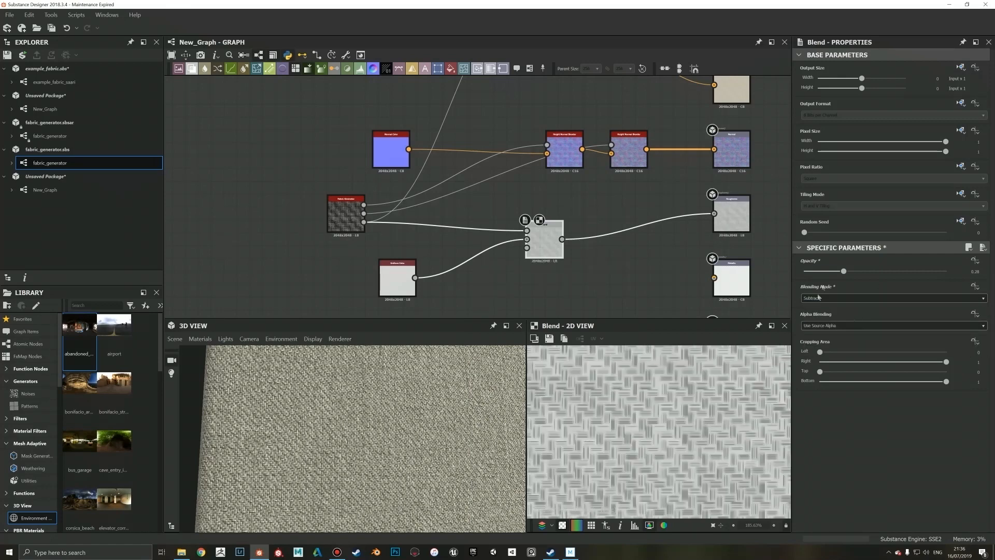
{"action": "left_click_drag", "start_coordinate": [844, 271], "coordinate": [866, 271]}
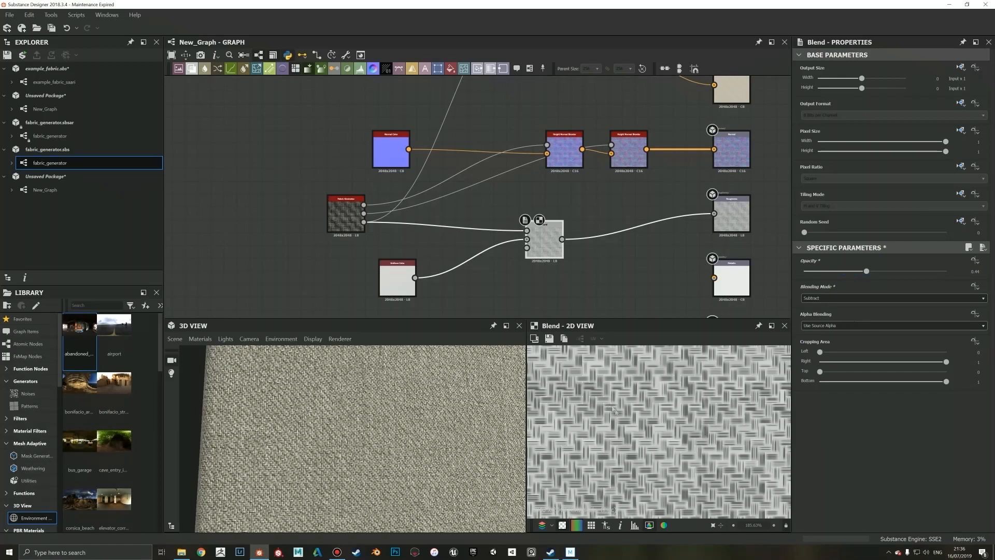
{"action": "mouse_move", "coordinate": [616, 419]}
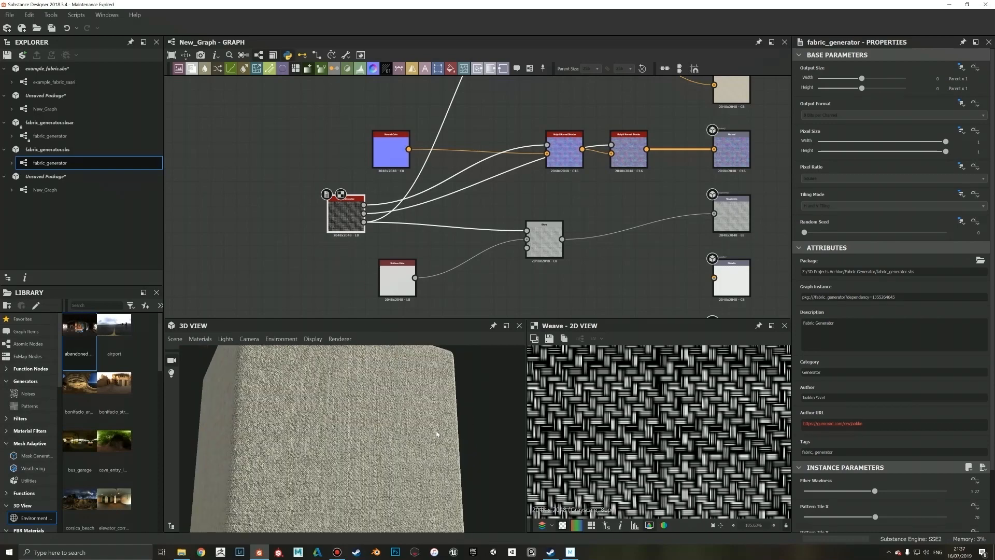
Step: Zoom in on the preview cube and turn it to inspect the finer weave at a corner
{"action": "left_click_drag", "start_coordinate": [436, 433], "coordinate": [363, 436]}
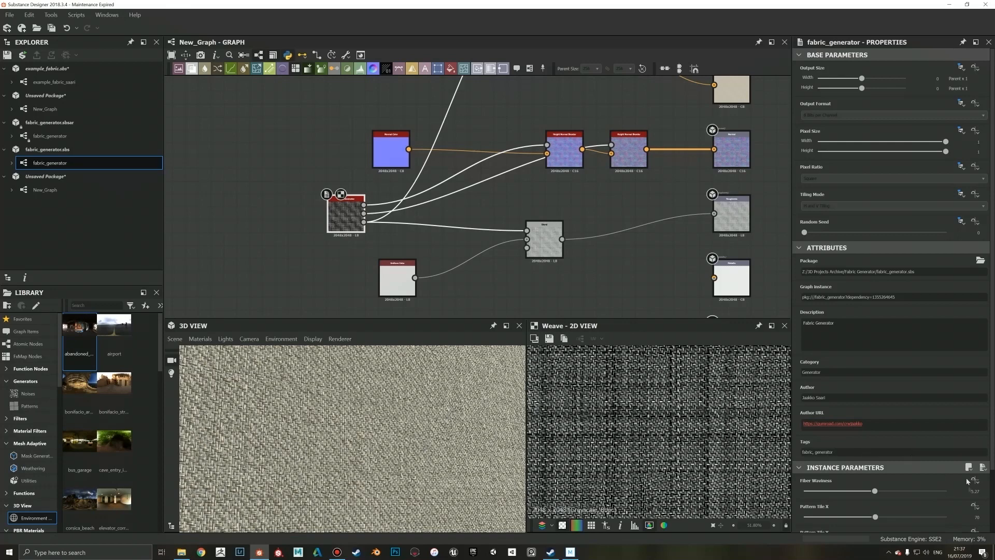
{"action": "scroll", "scroll_direction": "down", "scroll_amount": 3}
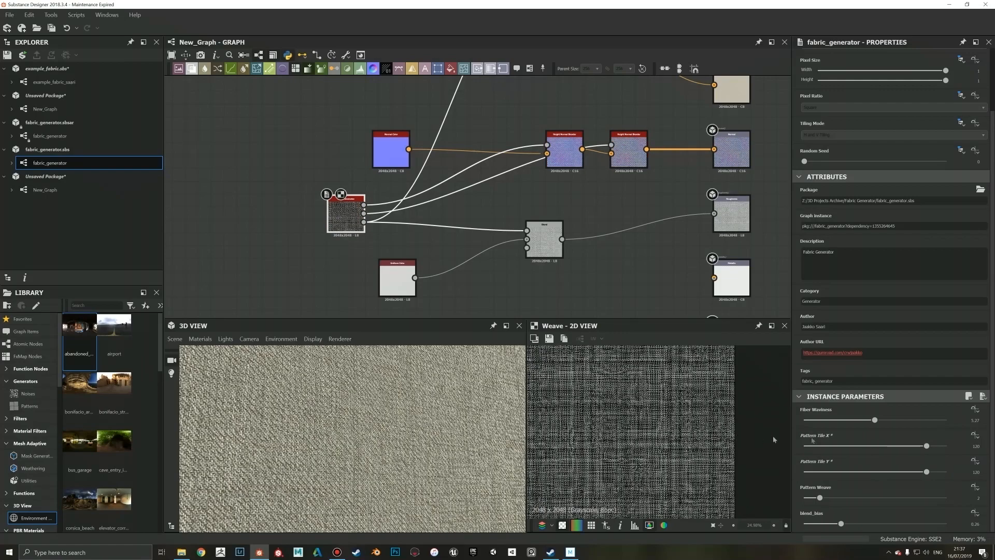
{"action": "left_click_drag", "start_coordinate": [875, 446], "coordinate": [926, 445]}
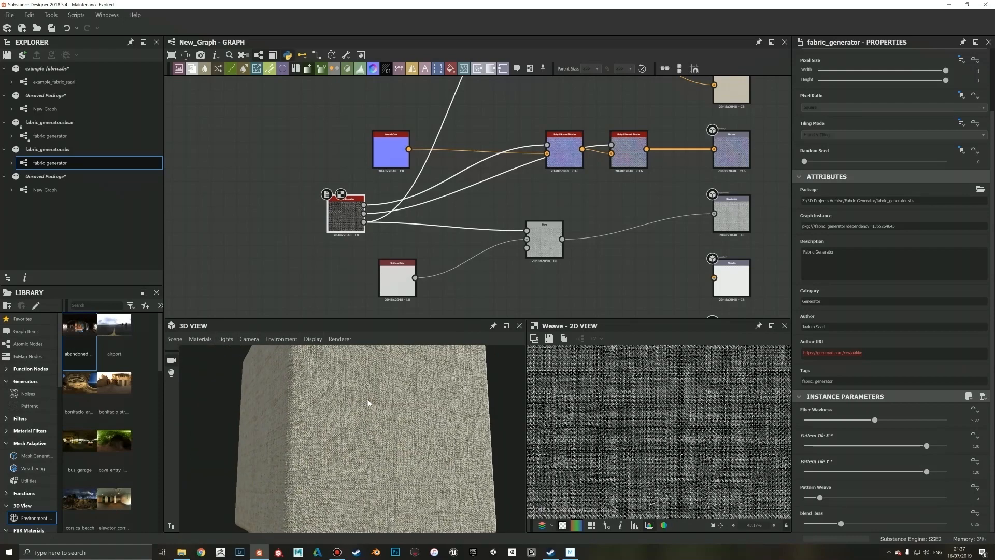
Step: Set the 3D view's material Global Tiling to 3, then reselect the fabric_generator node
{"action": "left_click", "coordinate": [199, 338]}
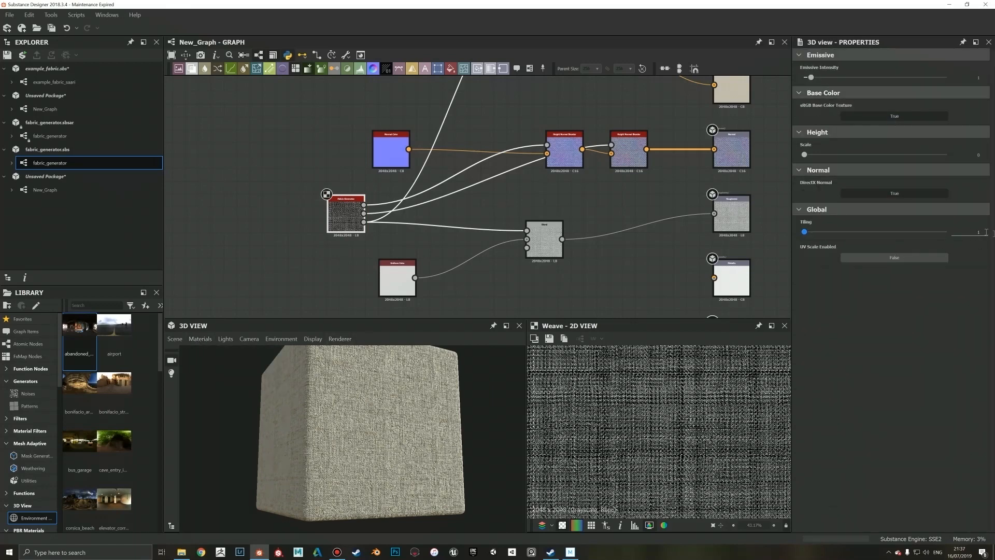
{"action": "left_click_drag", "start_coordinate": [804, 231], "coordinate": [819, 231]}
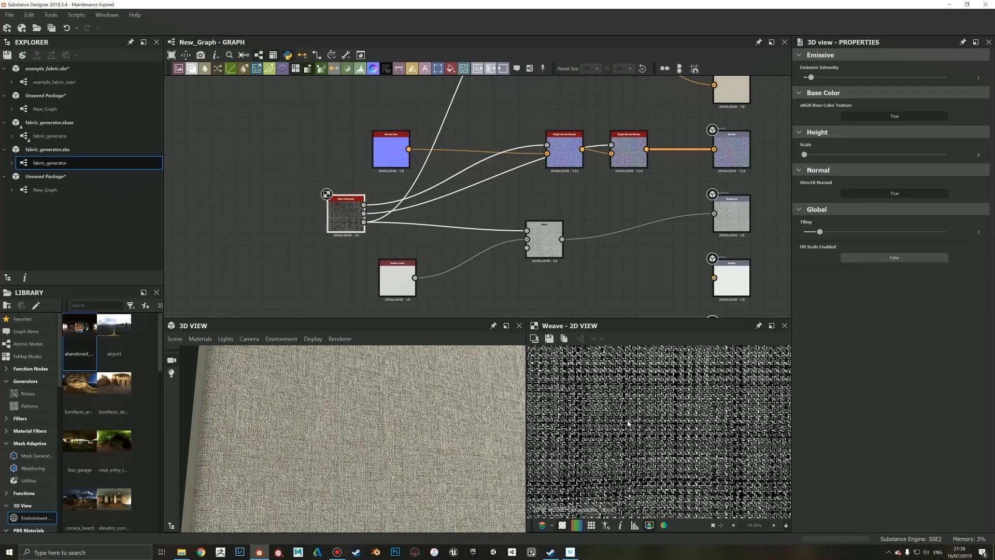
{"action": "left_click", "coordinate": [345, 214]}
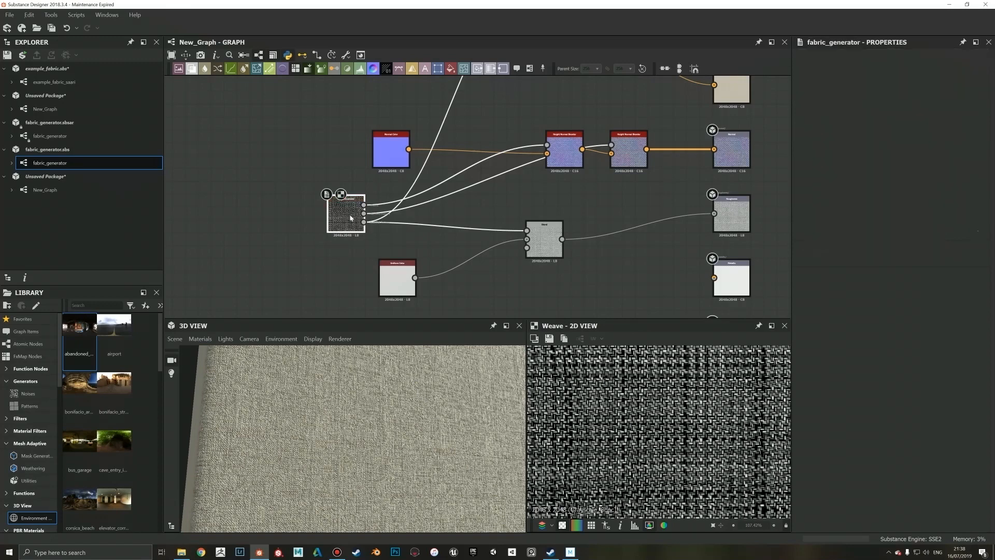
{"action": "left_click", "coordinate": [346, 213]}
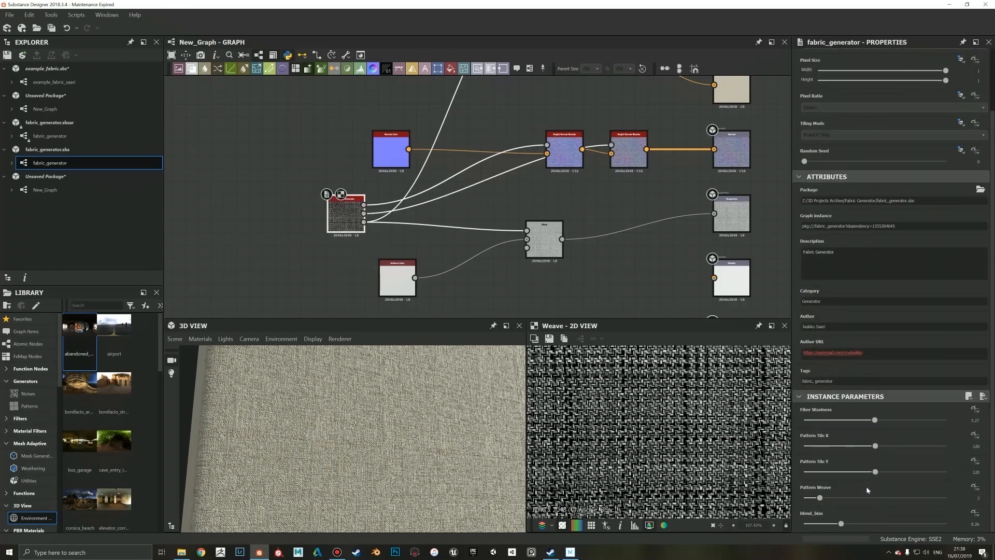